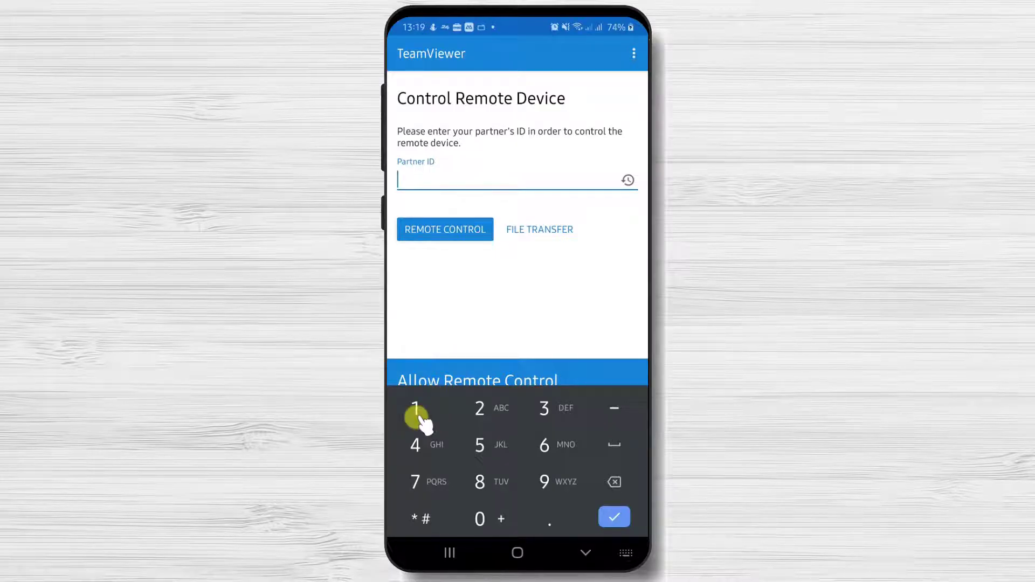
click(517, 179)
text(1613697)
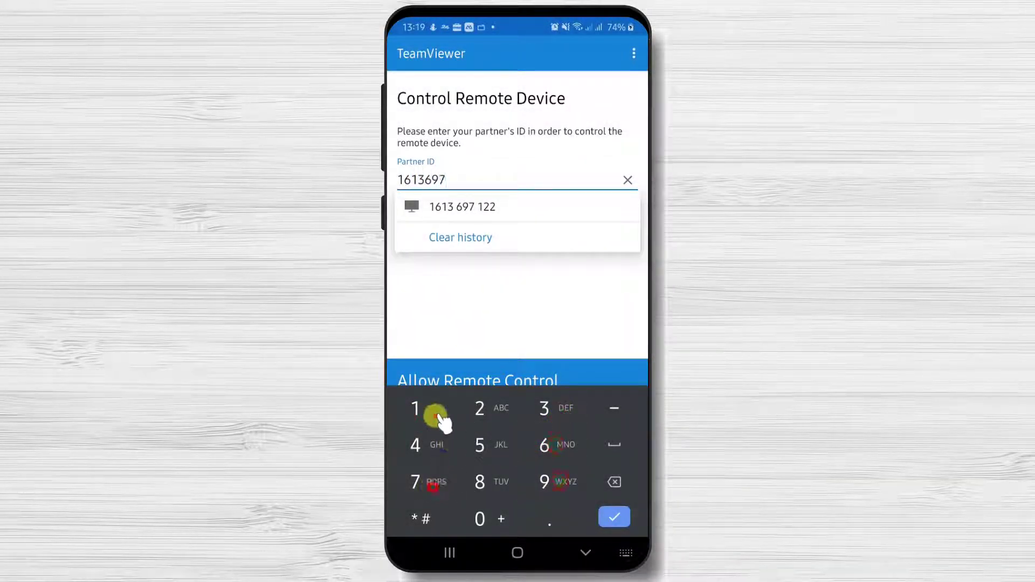
click(613, 517)
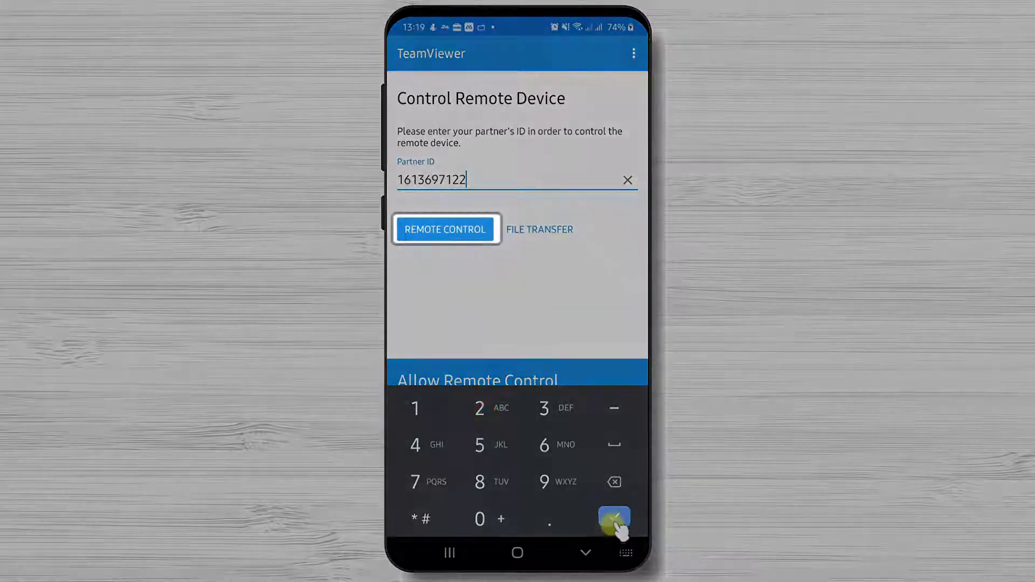
- Start remote control and submit the partner's password in the Authentication dialog
click(446, 229)
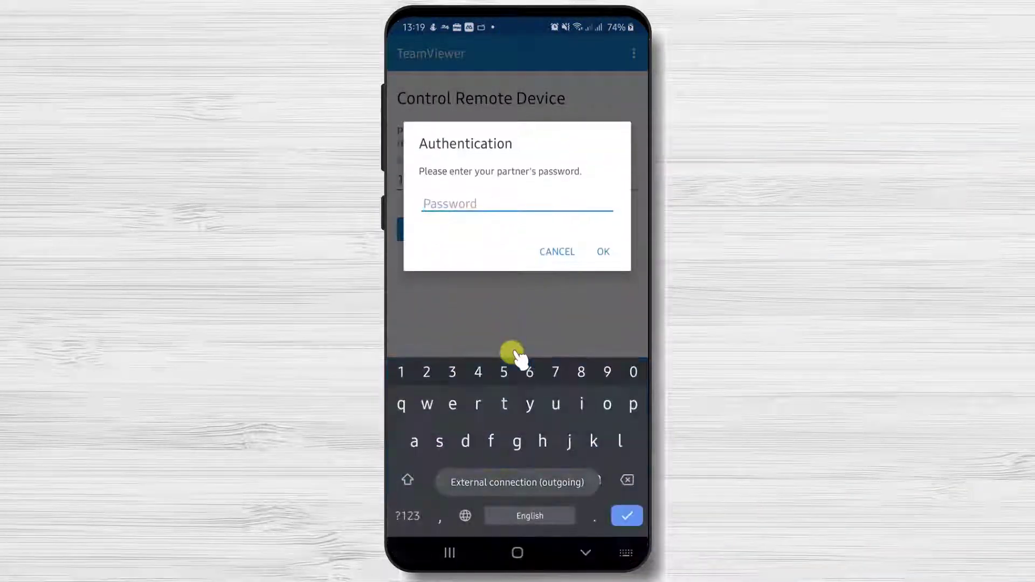
click(517, 204)
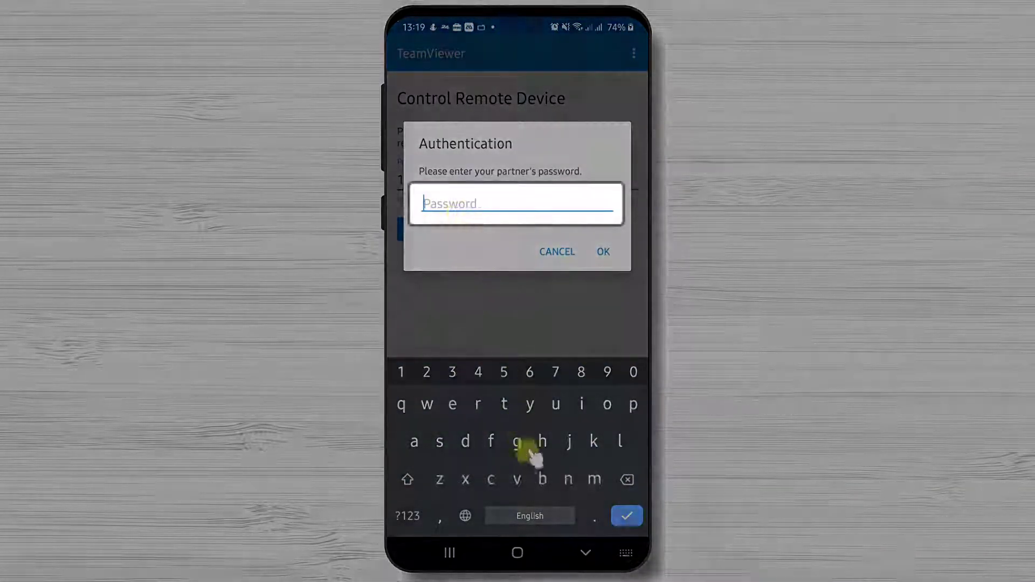
text(r)
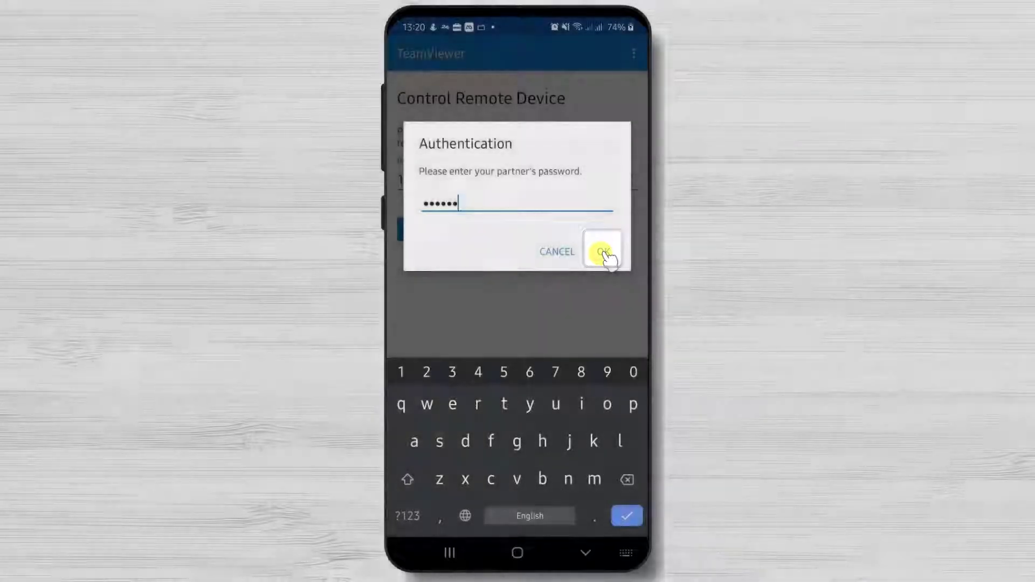
click(602, 252)
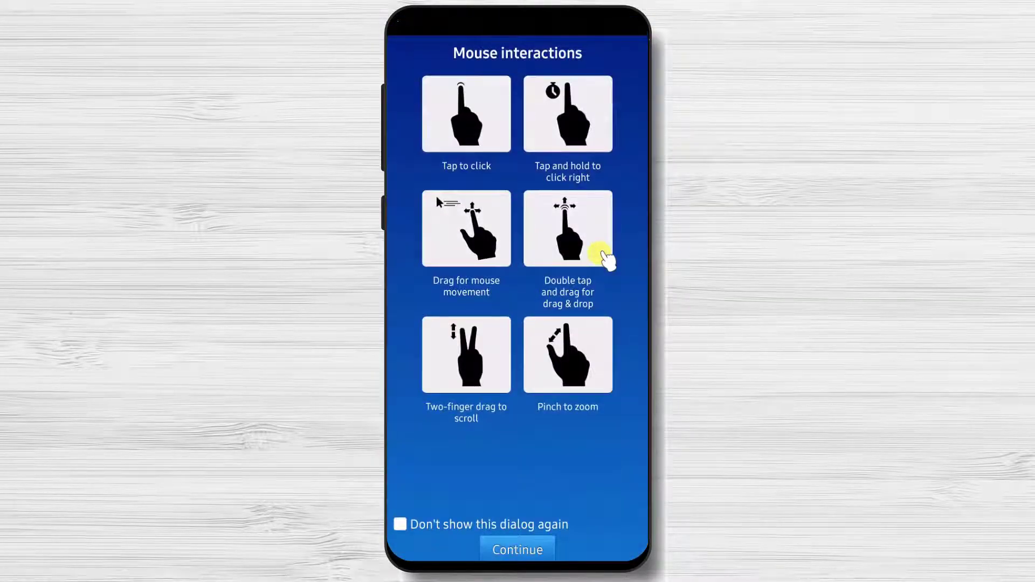
mouse_move(571, 125)
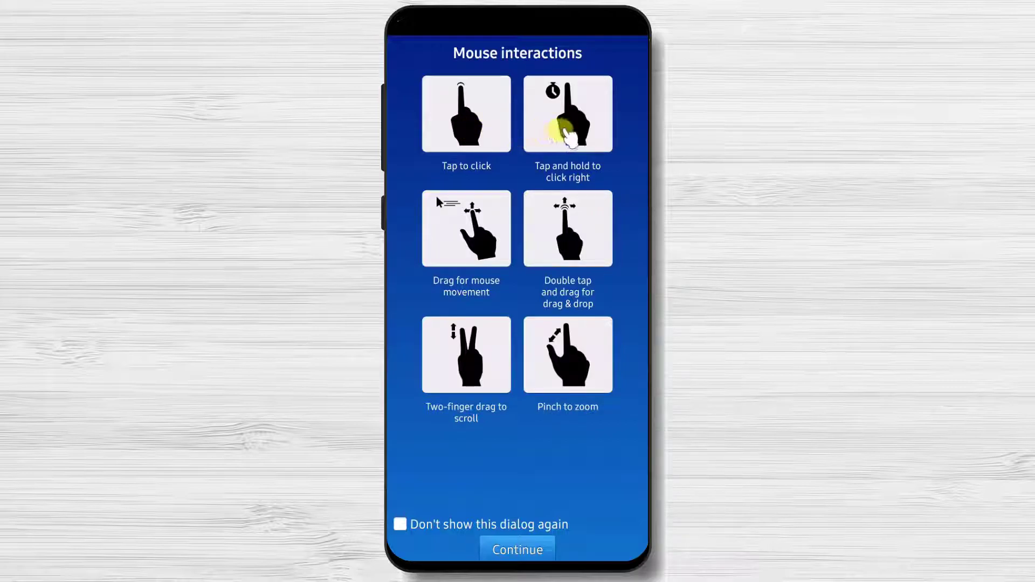
mouse_move(451, 244)
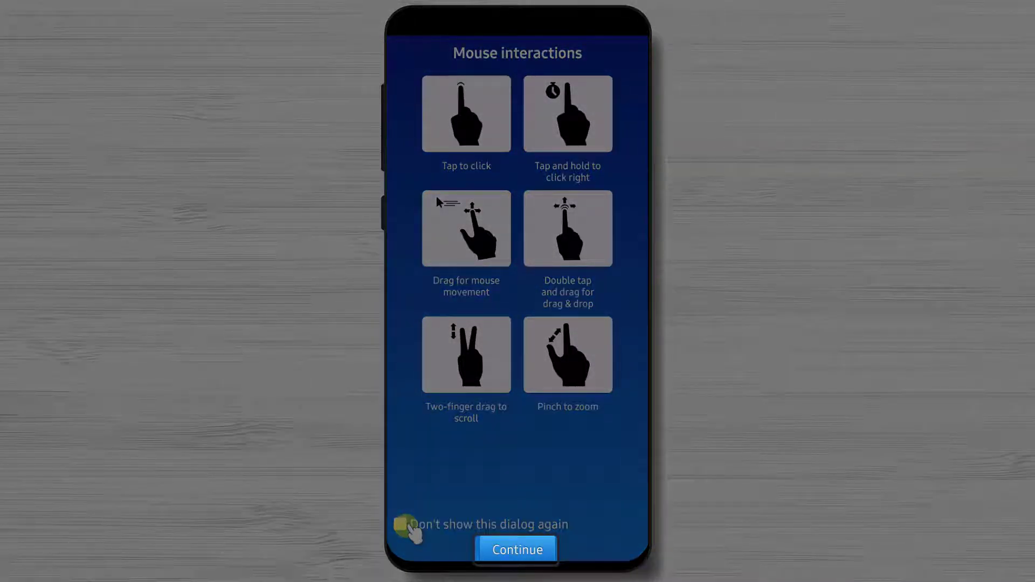
- Tick 'Don't show this dialog again' on the Mouse interactions guide
click(517, 549)
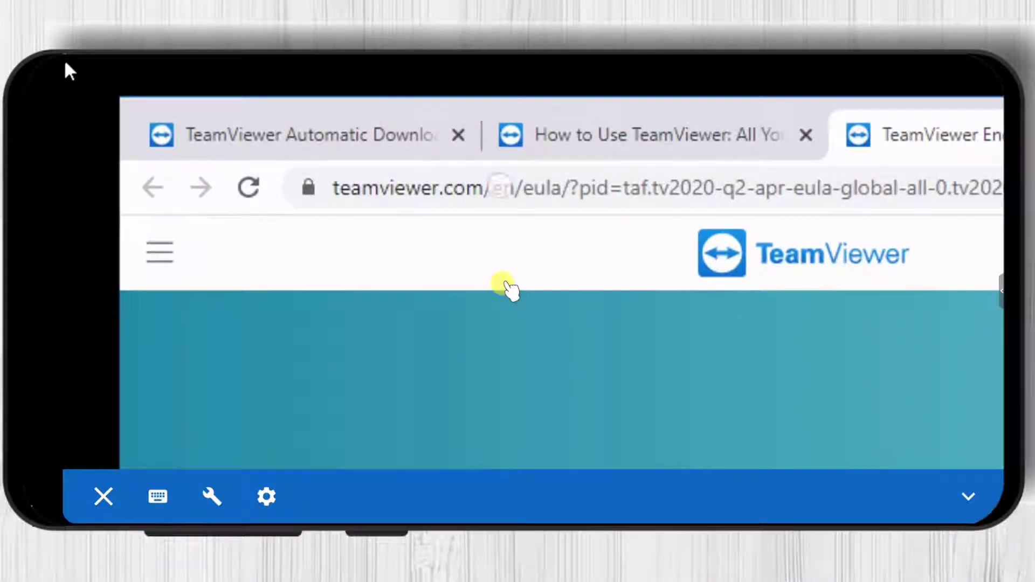
- Continue into the remote session showing the PC's browser on the TeamViewer site
click(103, 497)
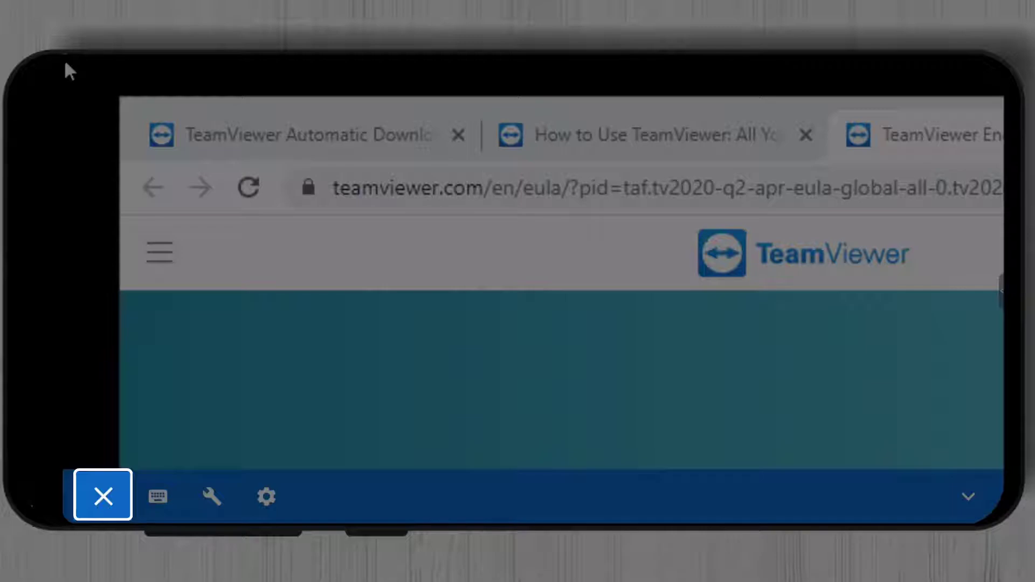
click(157, 496)
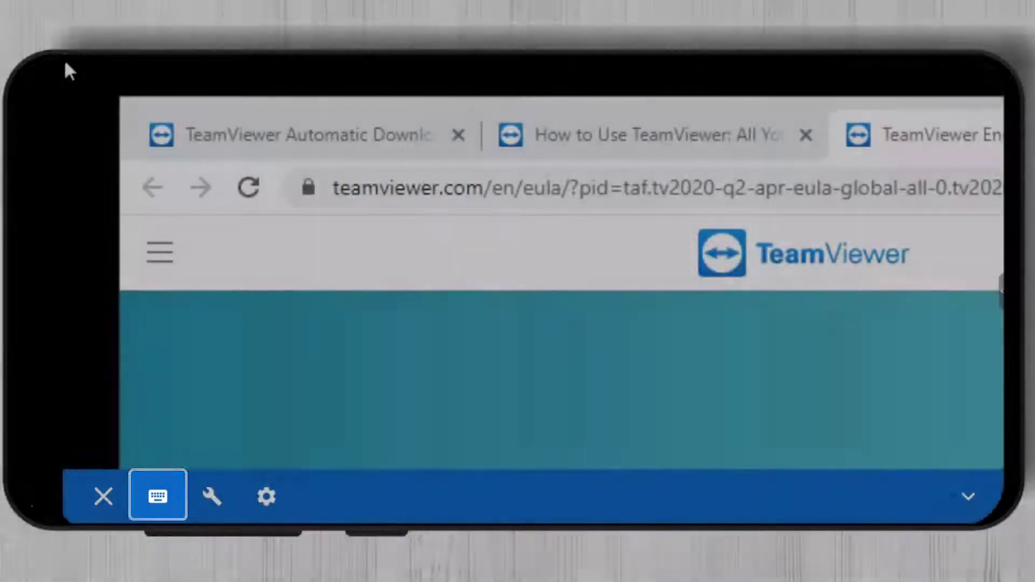
click(209, 496)
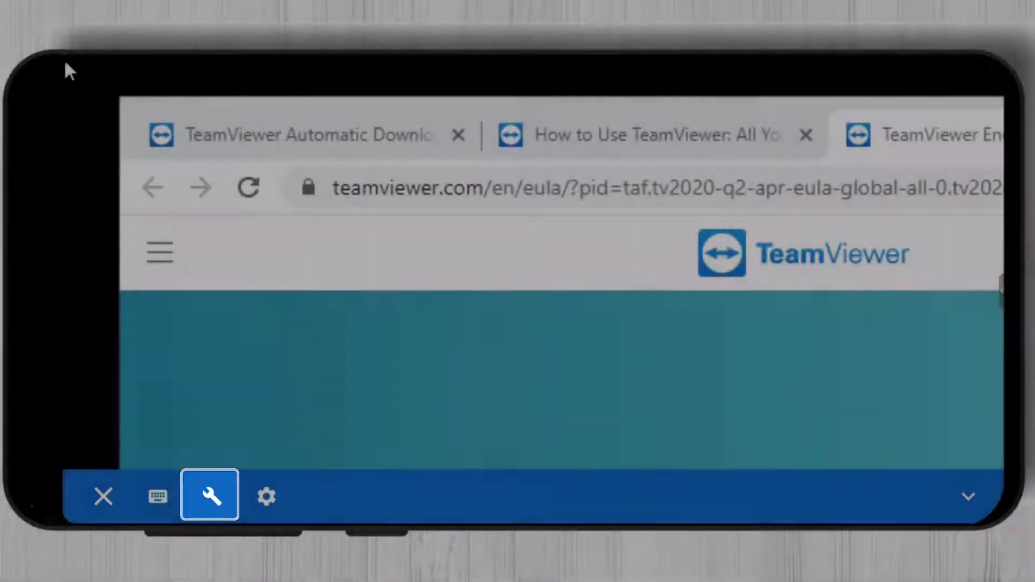
click(266, 496)
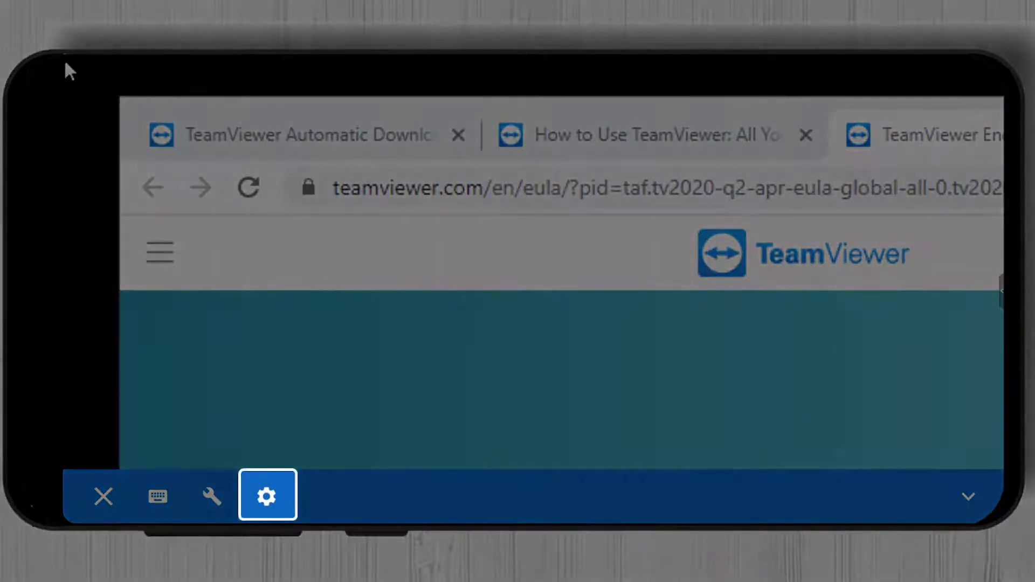